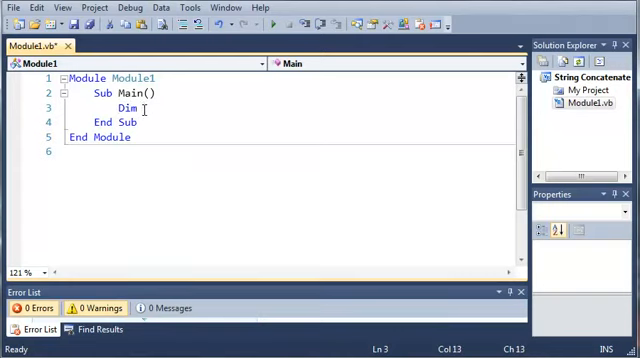
Declare a userName string and print the prompt "What is your username?".
type("userName As String")
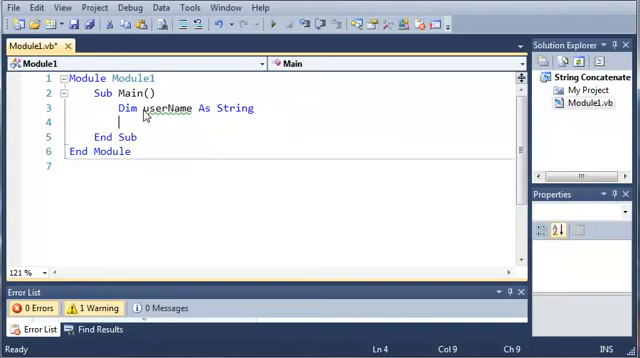
type("Console")
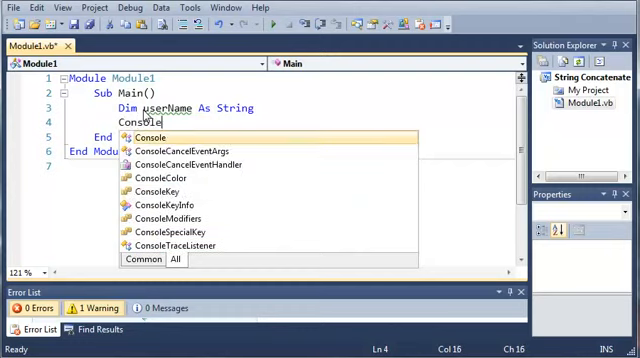
type(".WriteLine(\"")
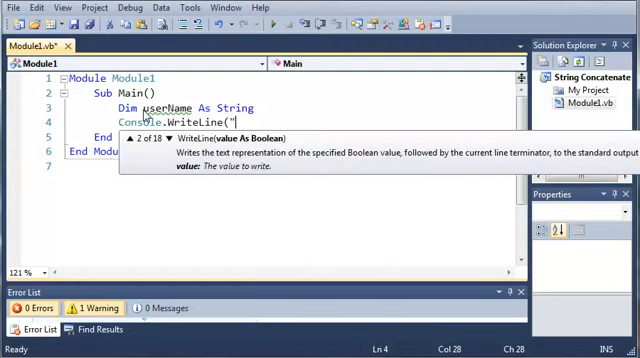
type("What is you")
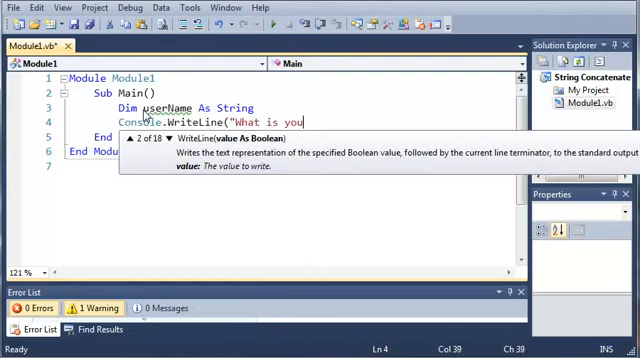
type("r usernam?")
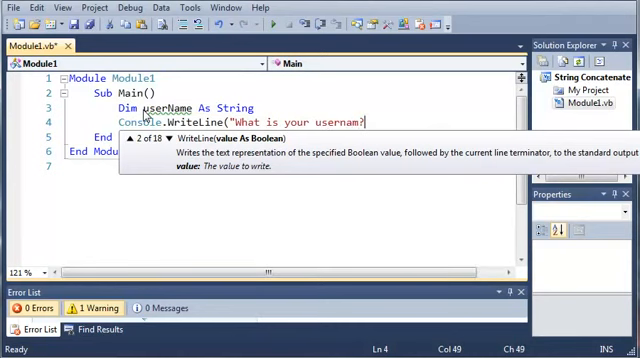
type("e?\")")
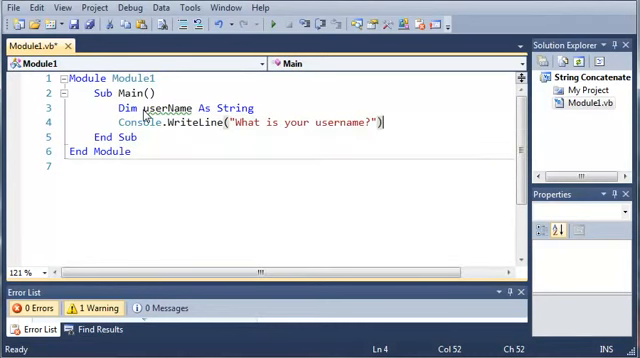
Assign Console.ReadLine() to userName and start a new line.
type("u")
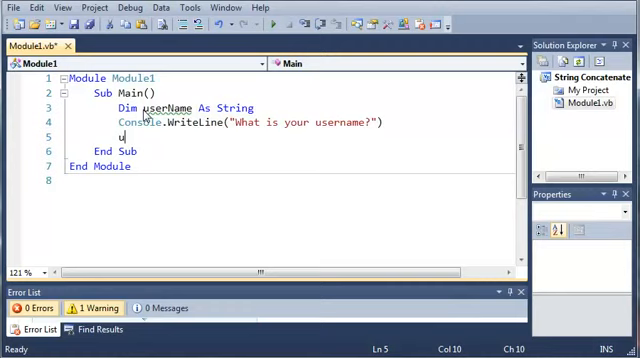
type("serName =")
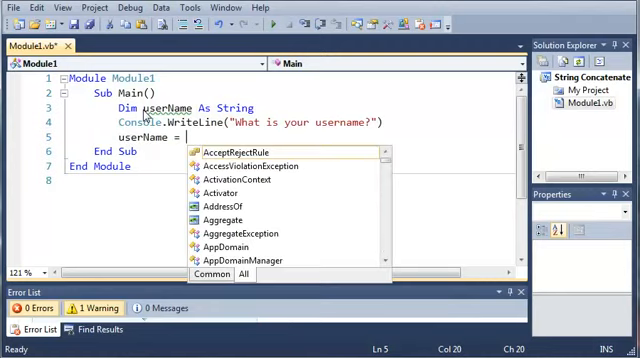
type("Console.ReadLine(")
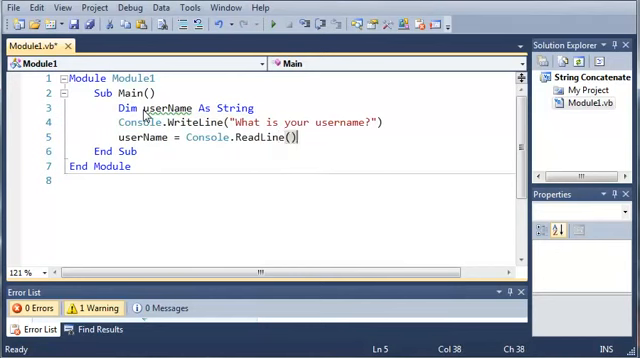
key("enter")
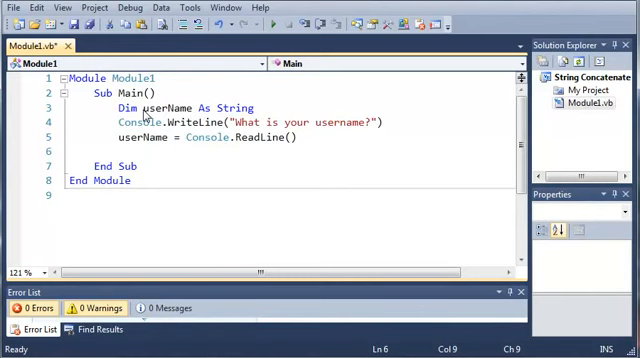
Type "If userName." on the new line to bring up its member list.
type("If")
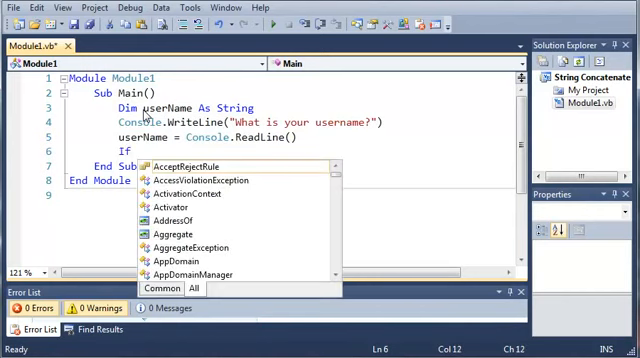
type("userNam")
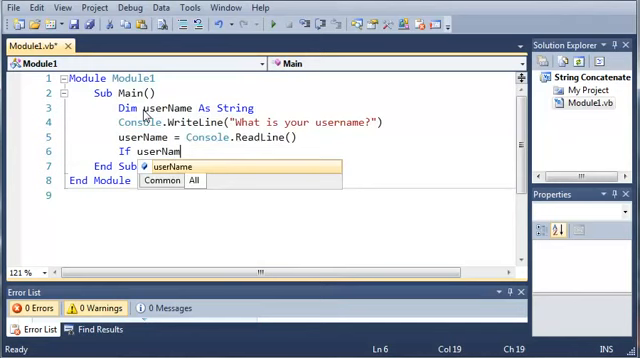
type("e")
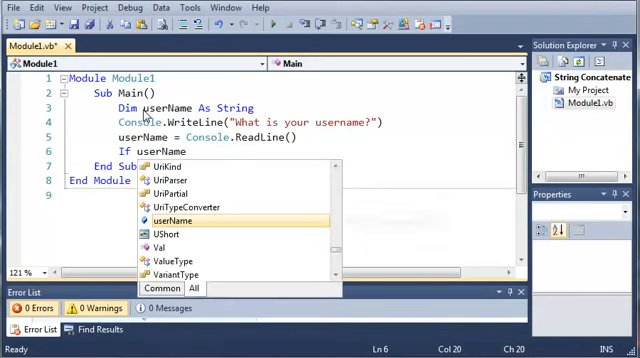
mouse_move(188, 217)
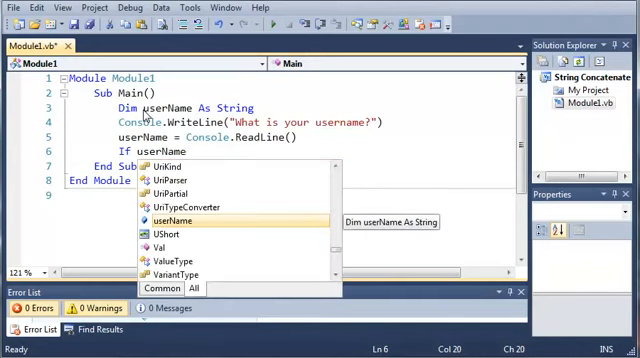
type(".")
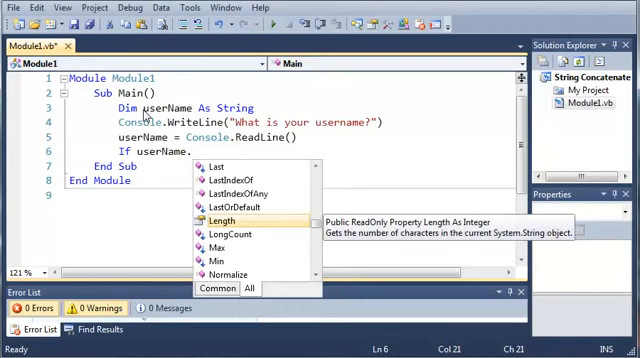
mouse_move(318, 233)
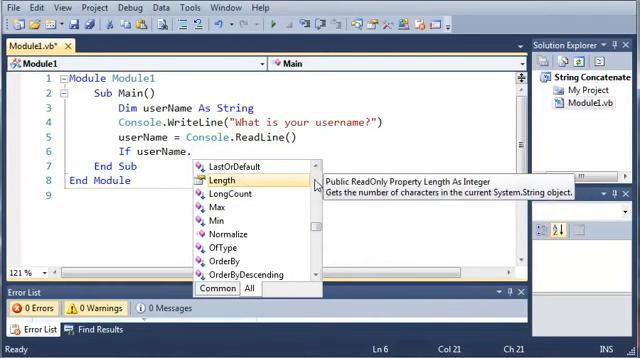
mouse_move(483, 200)
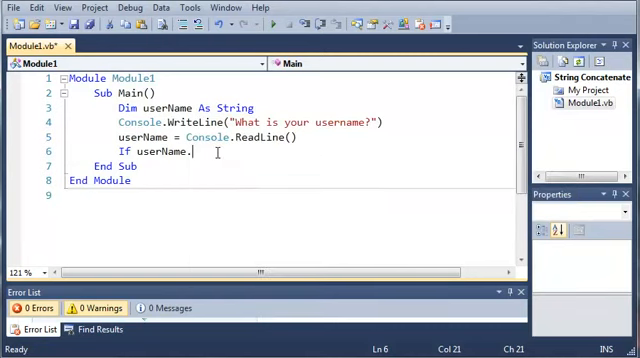
Complete the If userName.Length = 10 condition and print "You have been granted access!".
type("Length")
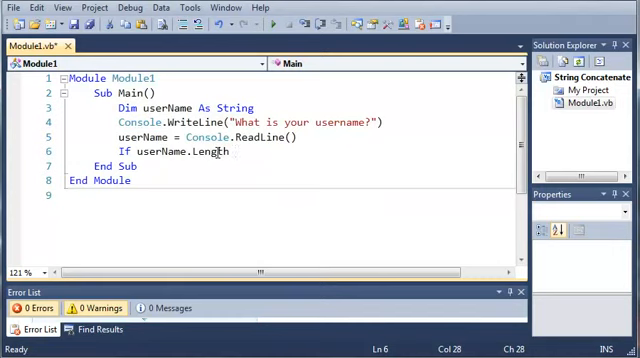
type("= 10")
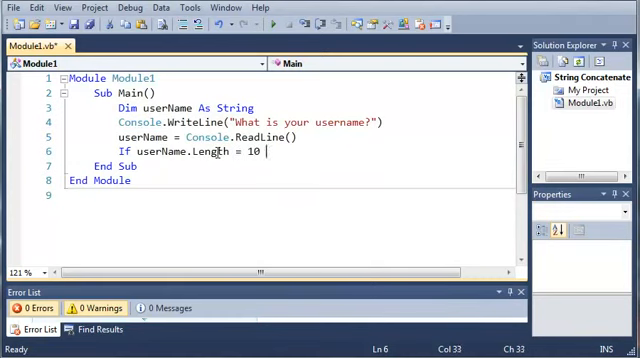
type("Then")
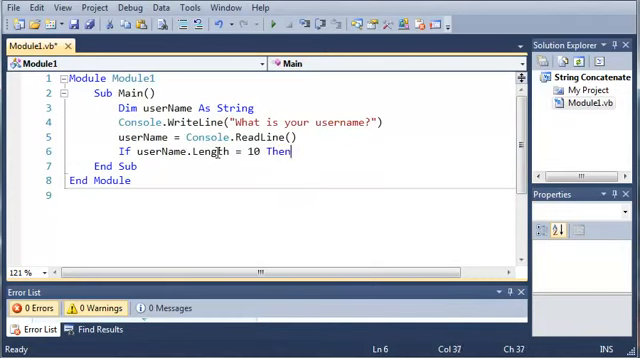
type("Console.WriteLine(\"")
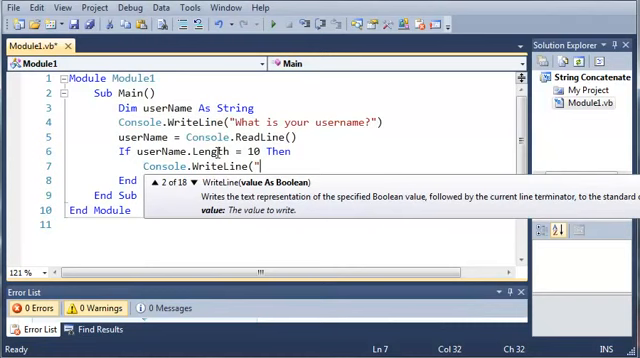
type("You have been gr")
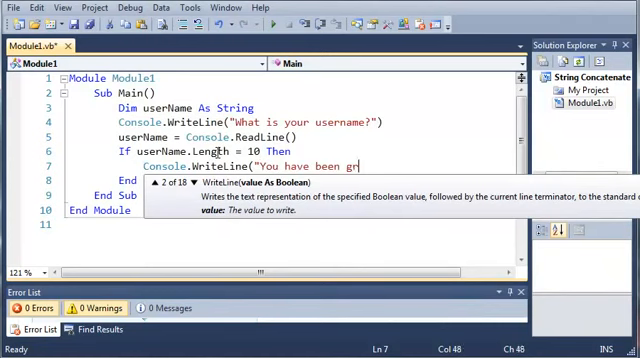
type("anted access!\")")
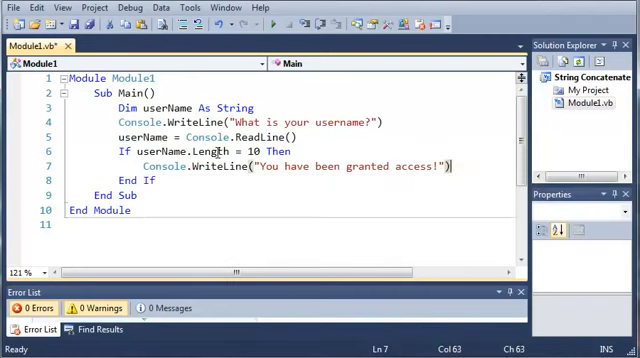
Add Console.ReadLine() after End If so the program waits for input.
key("enter")
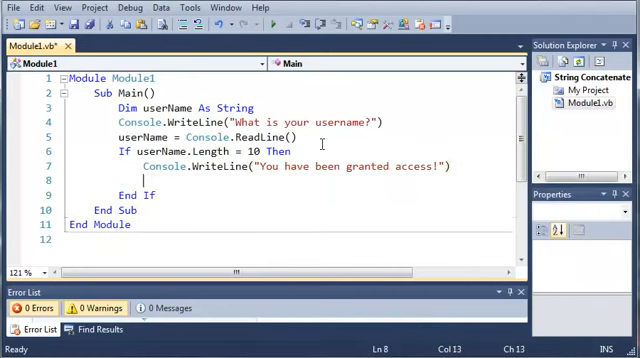
key("Enter")
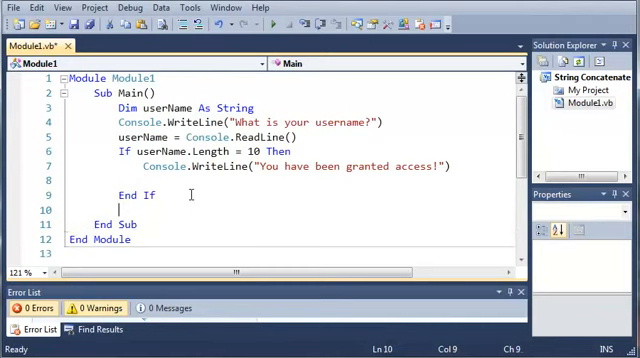
type("Console.ReadLine(")
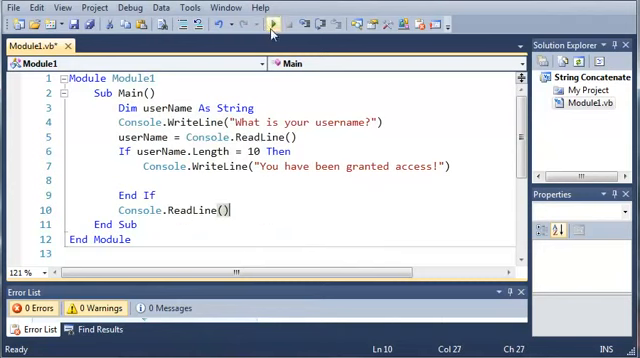
left_click(268, 22)
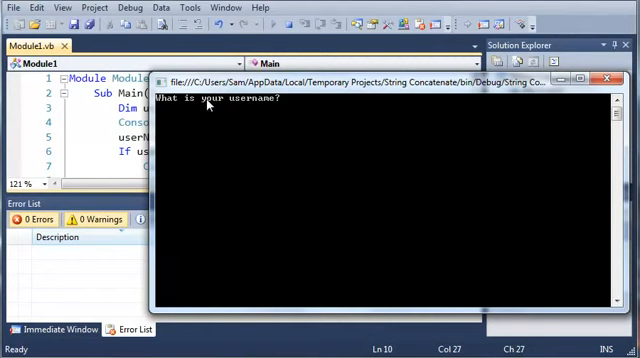
type("dog")
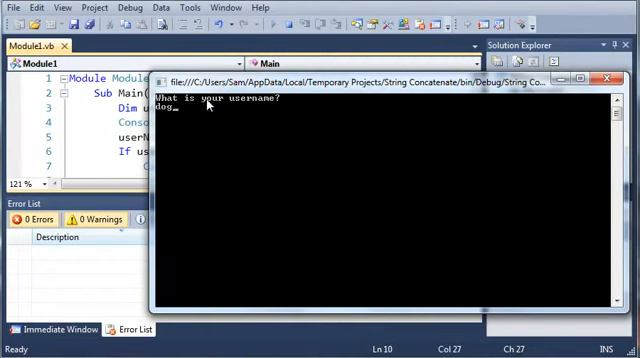
type("lca")
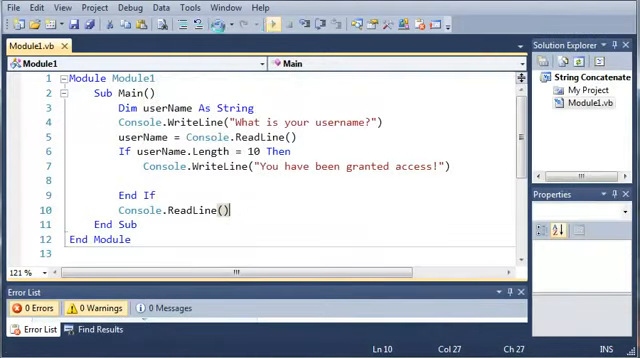
key("F5")
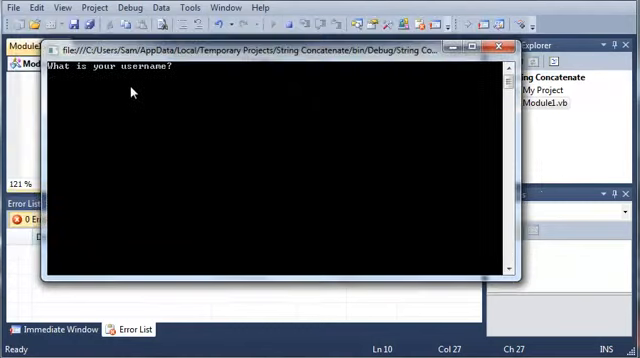
type("fadfasca")
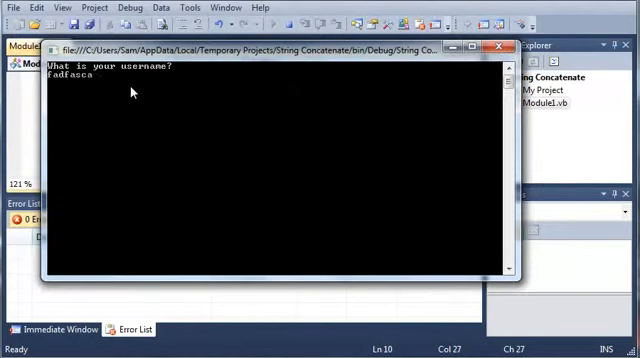
type("evabasasd")
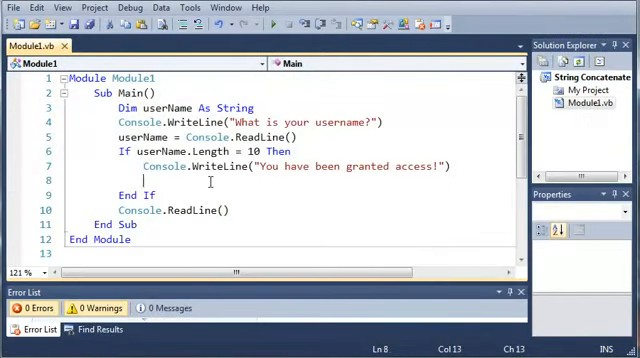
Add an Else branch printing "Your username is not the right length".
type("else")
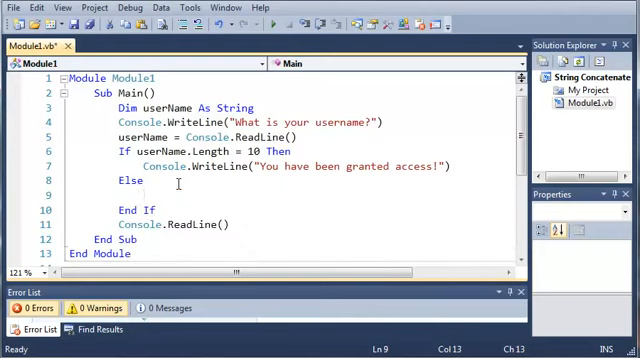
type("Console.WriteLine(\"Your user")
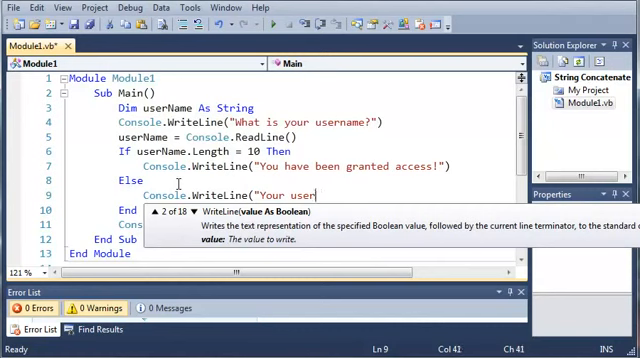
type("name is not the")
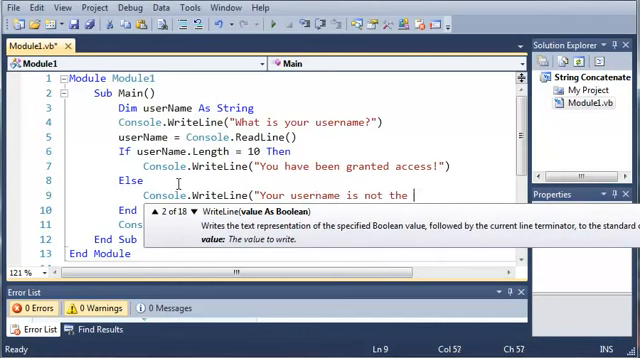
type("right length")
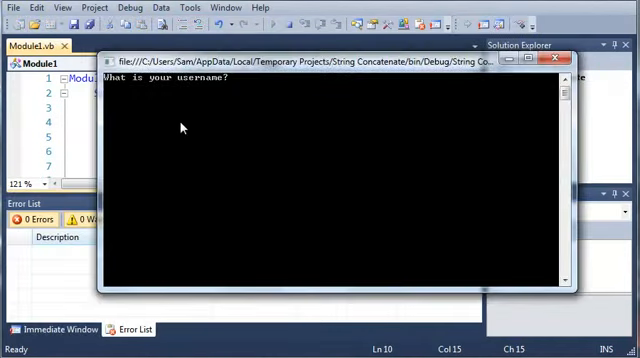
type("sadfasceabasdfasdfa")
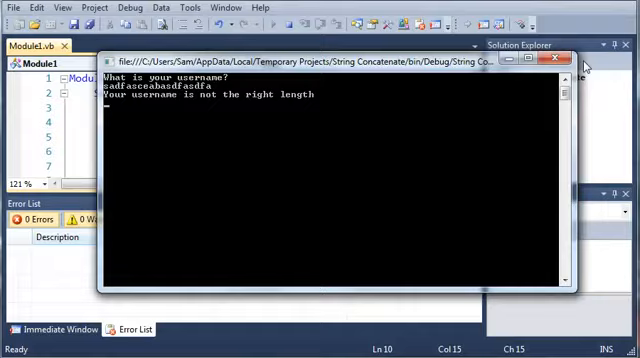
left_click(561, 61)
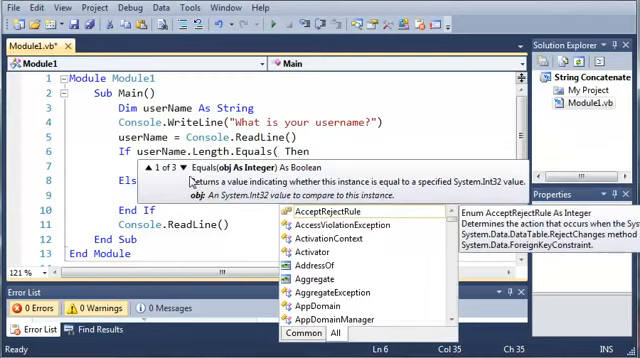
Change the If condition to userName.Length.Equals(10).
type("10)")
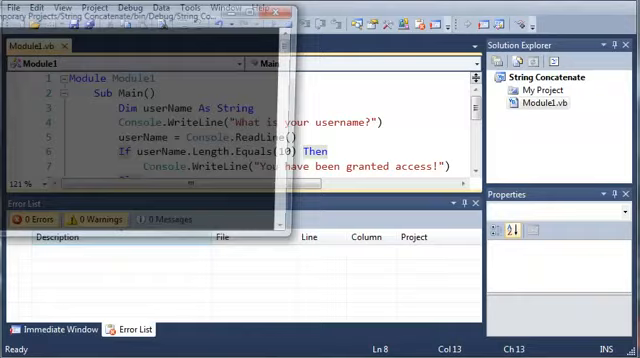
Run the program with F5 and enter the username "dabegslebd".
key("F5")
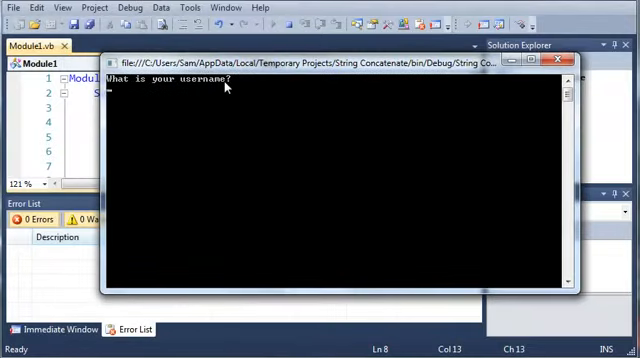
type("dabeg")
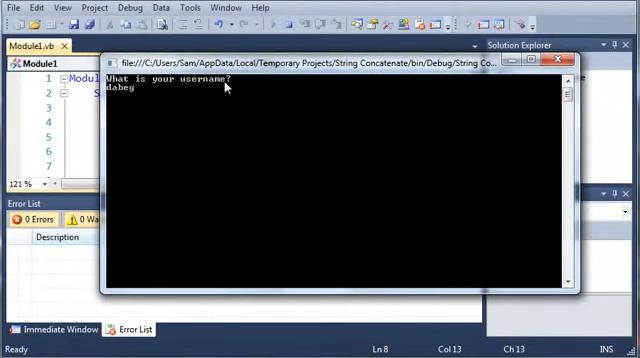
type("slebd")
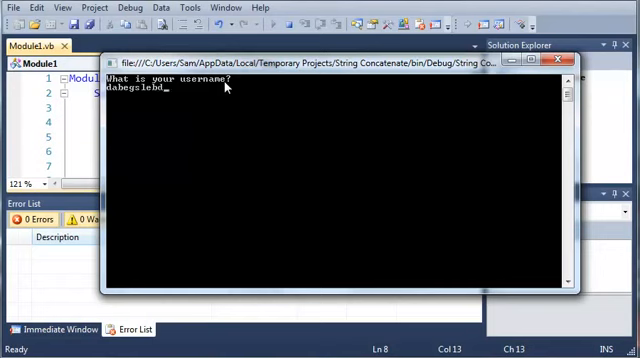